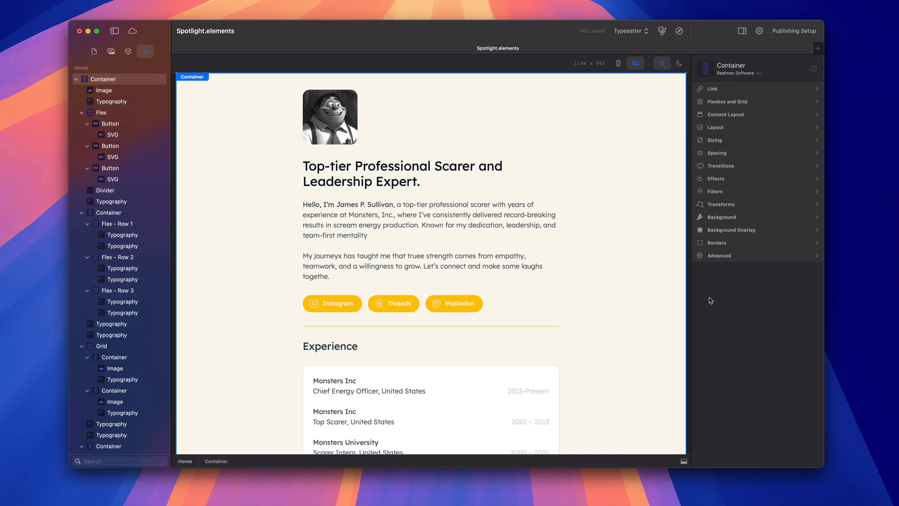
Open the Spotlight page's intro text block for editing, with its second paragraph highlighted
click(367, 256)
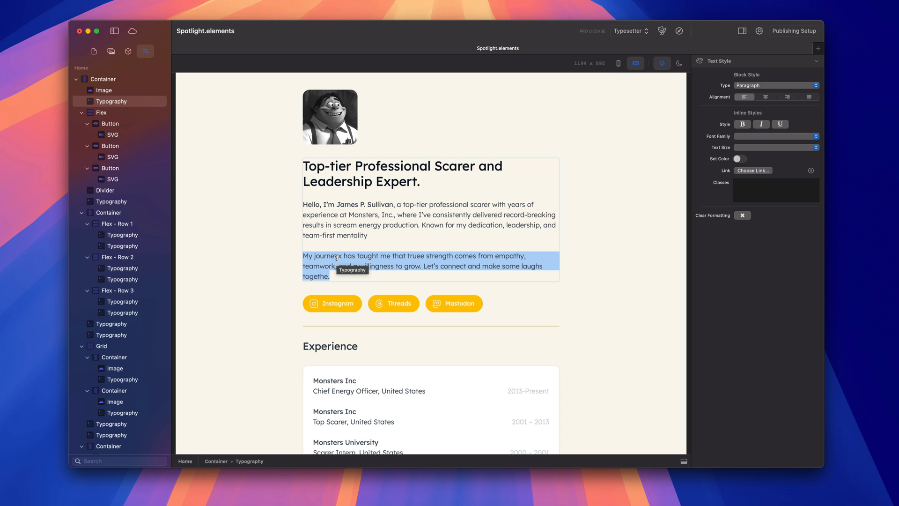
Apply Writing Tools Proofread to the second paragraph, fixing 'journey', 'true' and 'together'
right_click(335, 258)
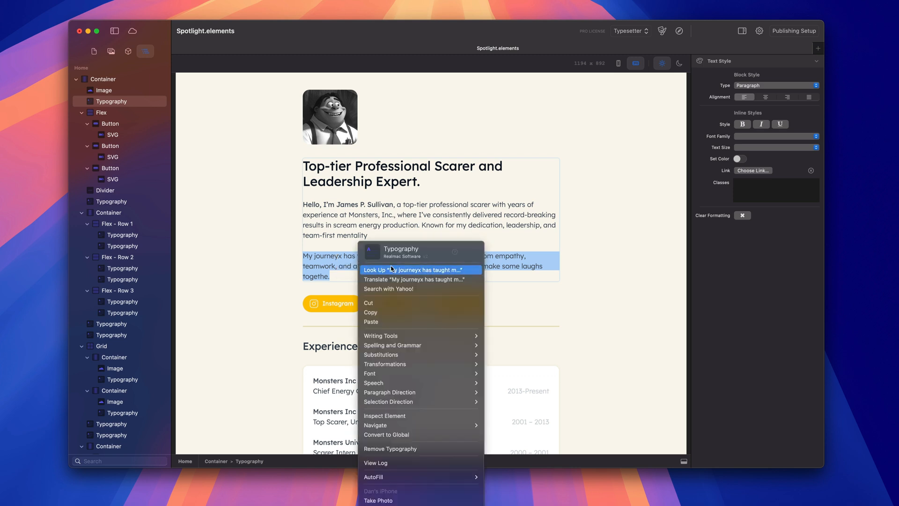
mouse_move(381, 335)
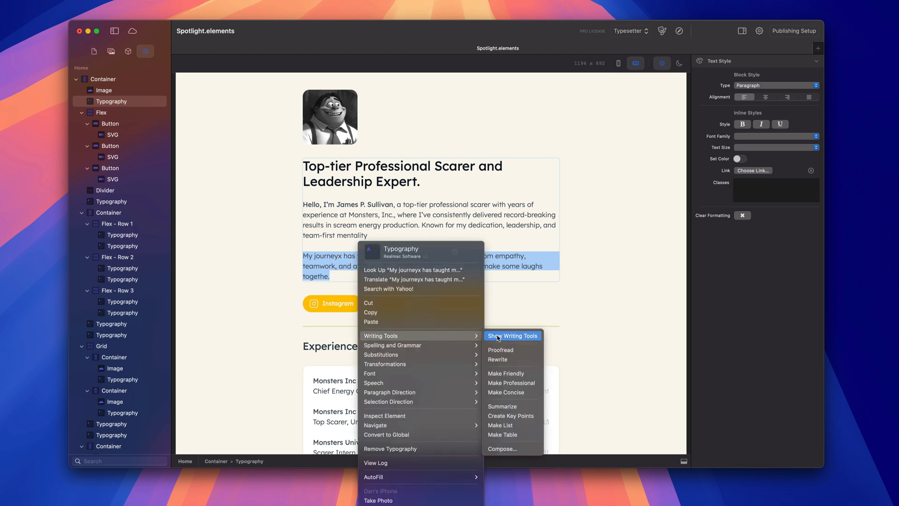
mouse_move(512, 350)
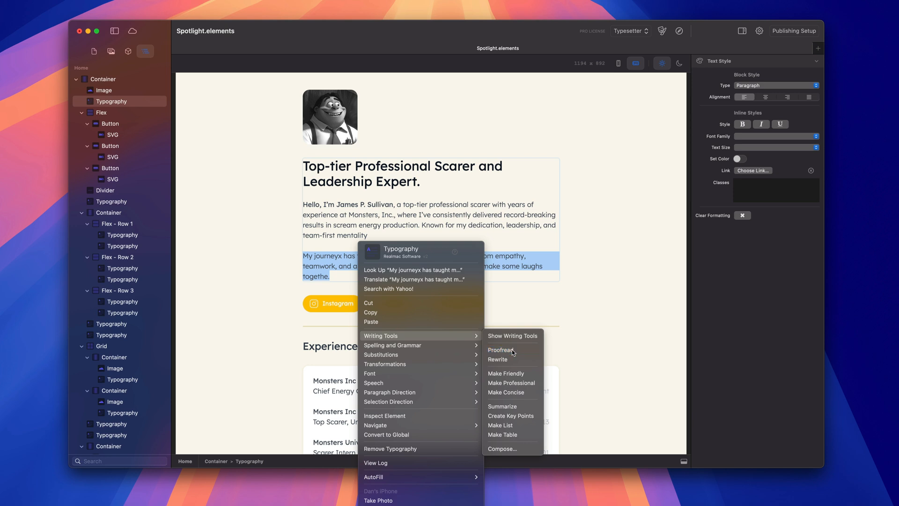
click(501, 350)
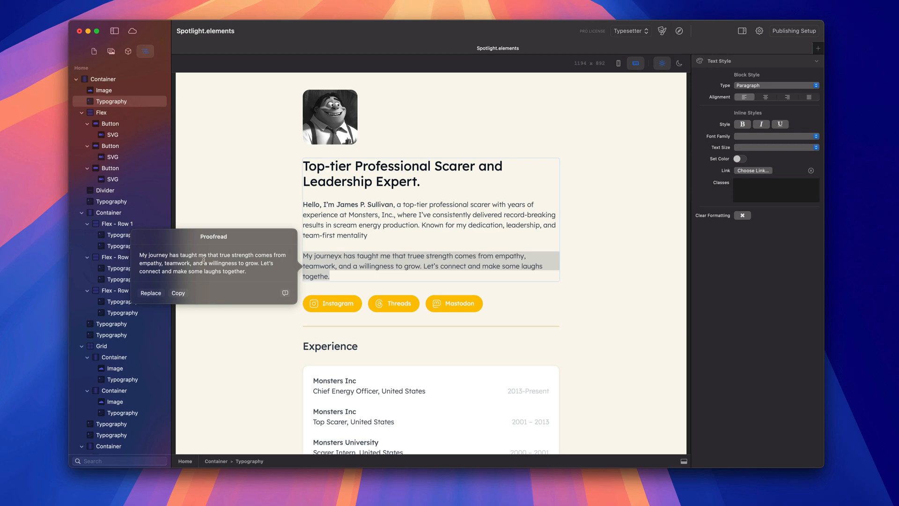
mouse_move(409, 250)
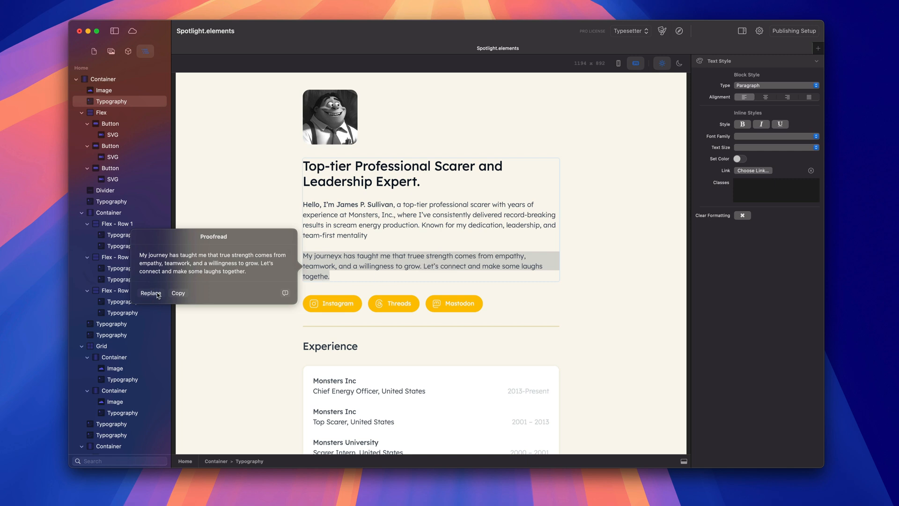
click(150, 293)
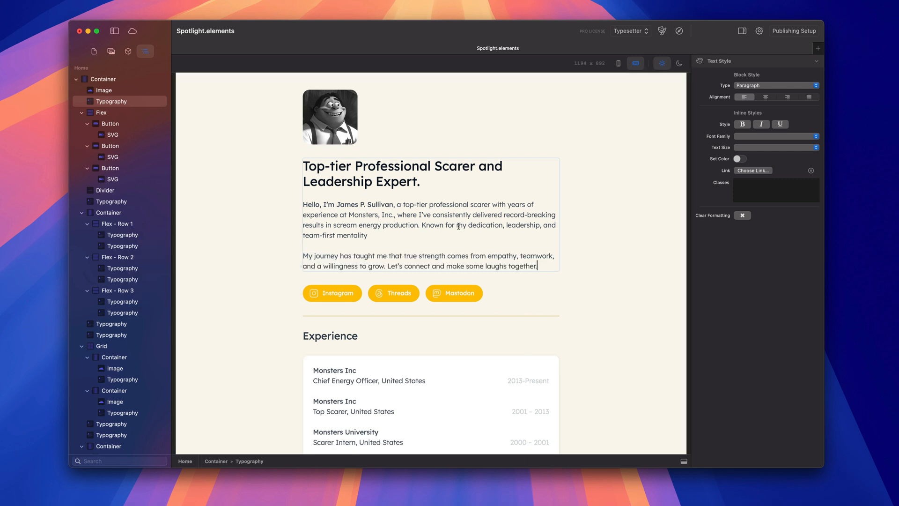
mouse_move(389, 235)
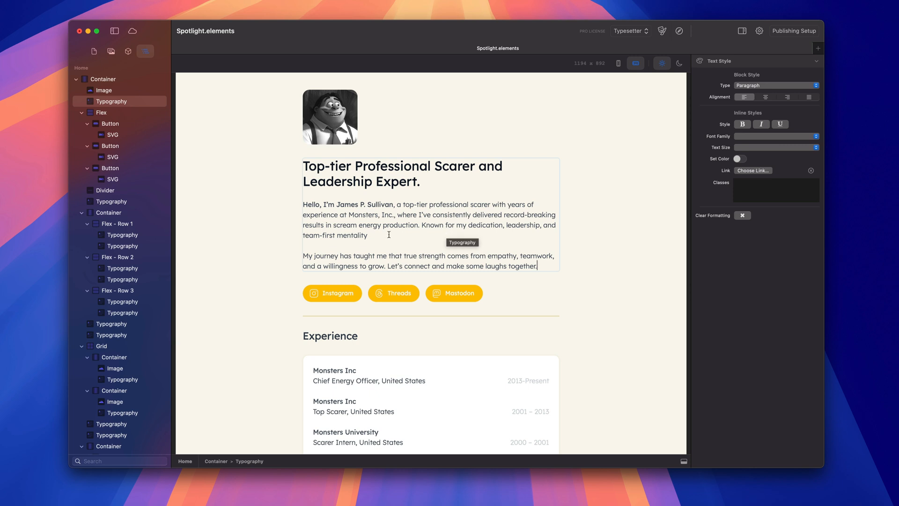
Rewrite the text after the greeting with Writing Tools, starting 'Sullivan, a highly accomplished professional scarer…'
drag(396, 204, 367, 235)
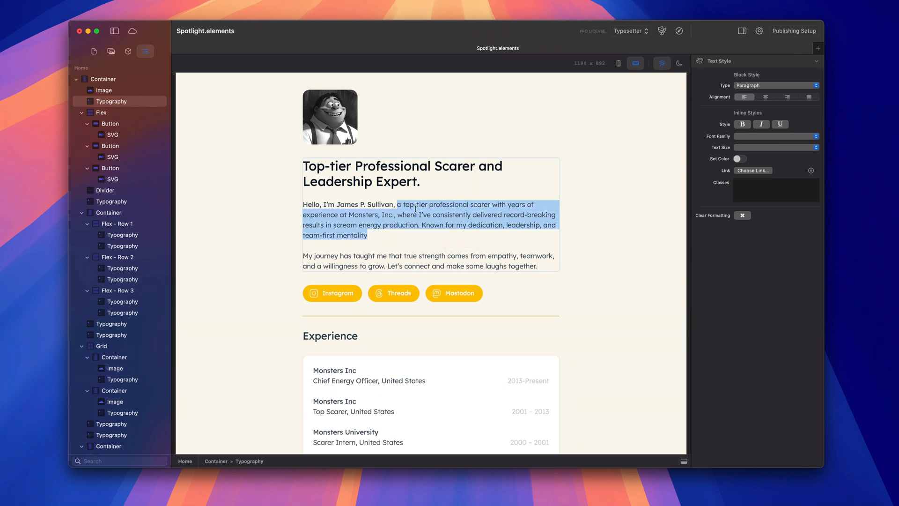
right_click(415, 208)
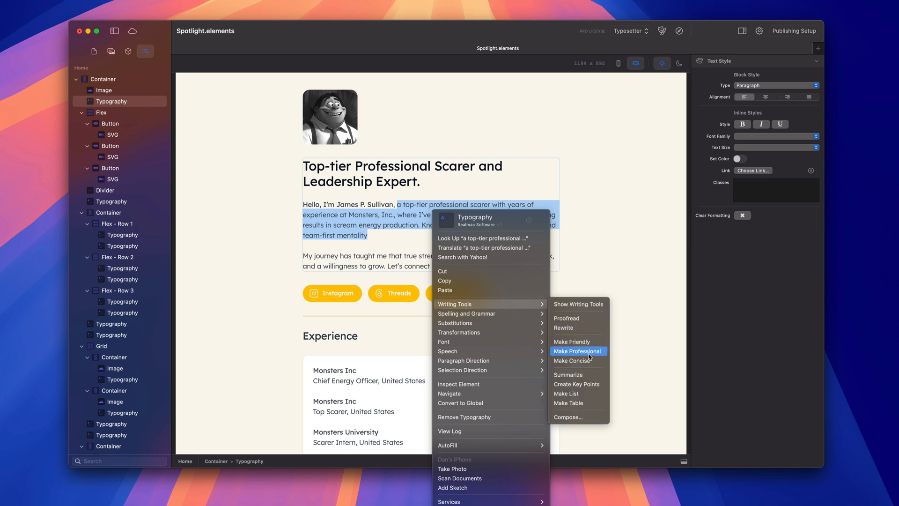
mouse_move(577, 342)
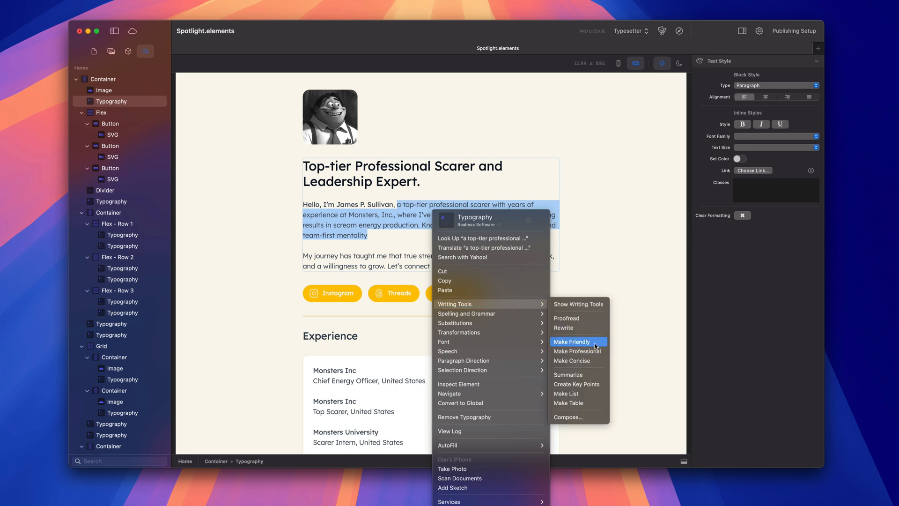
mouse_move(577, 359)
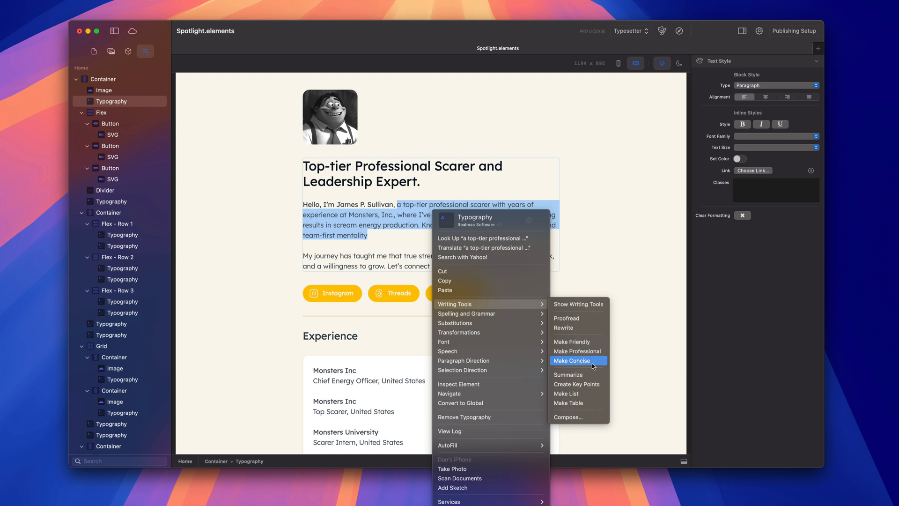
mouse_move(578, 327)
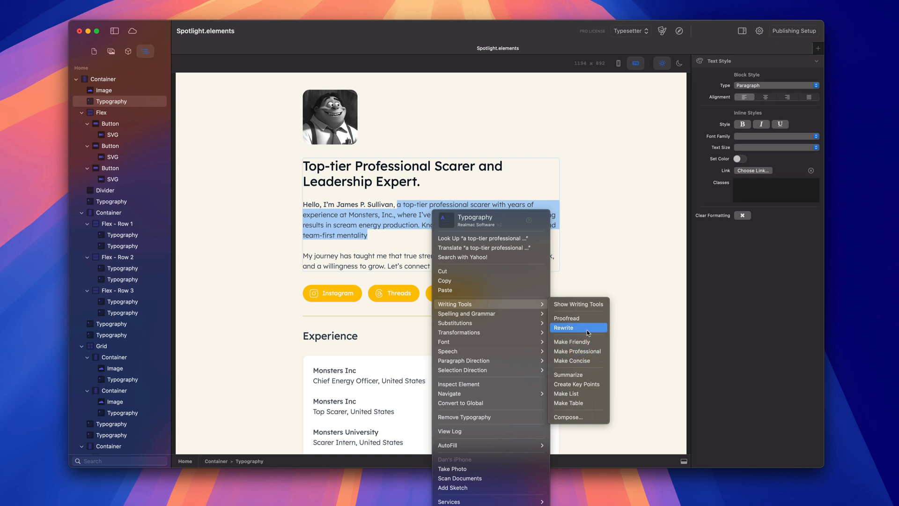
click(563, 327)
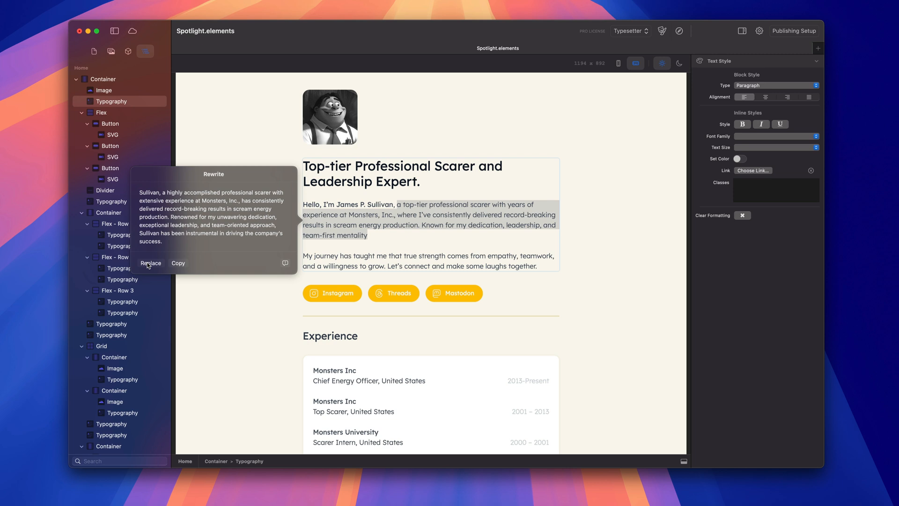
click(151, 263)
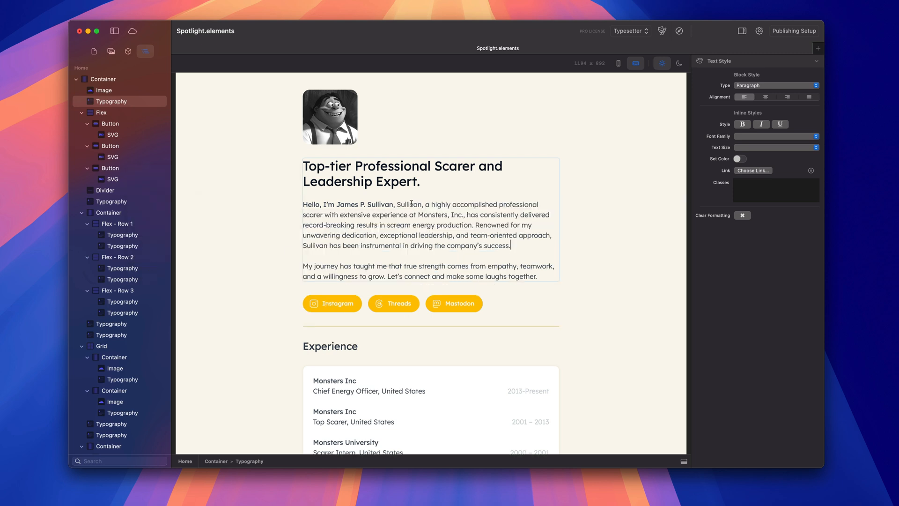
Apply Writing Tools Proofread to the rewritten first paragraph and accept the tightened wording
drag(396, 204, 508, 246)
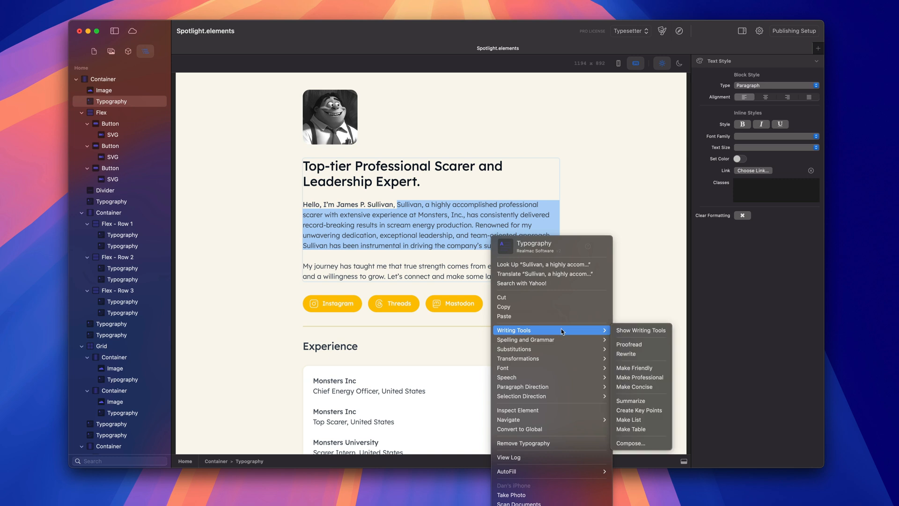
mouse_move(640, 344)
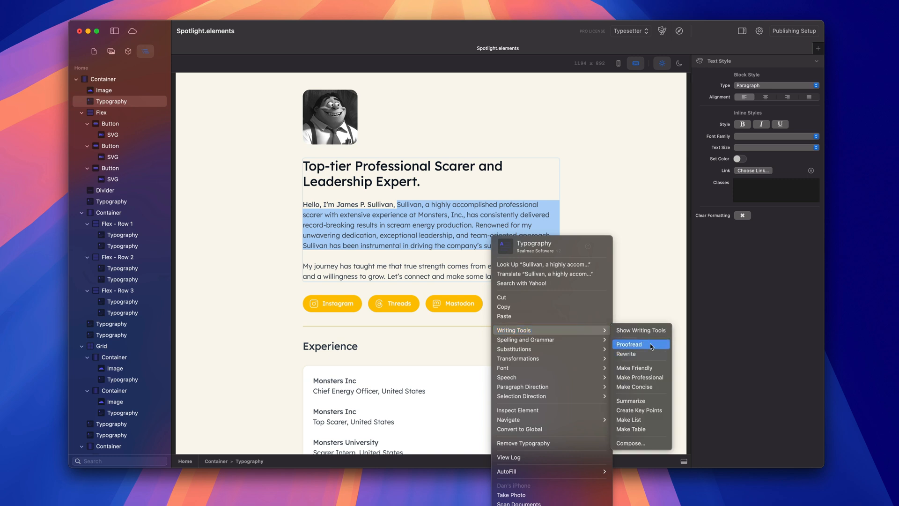
click(633, 386)
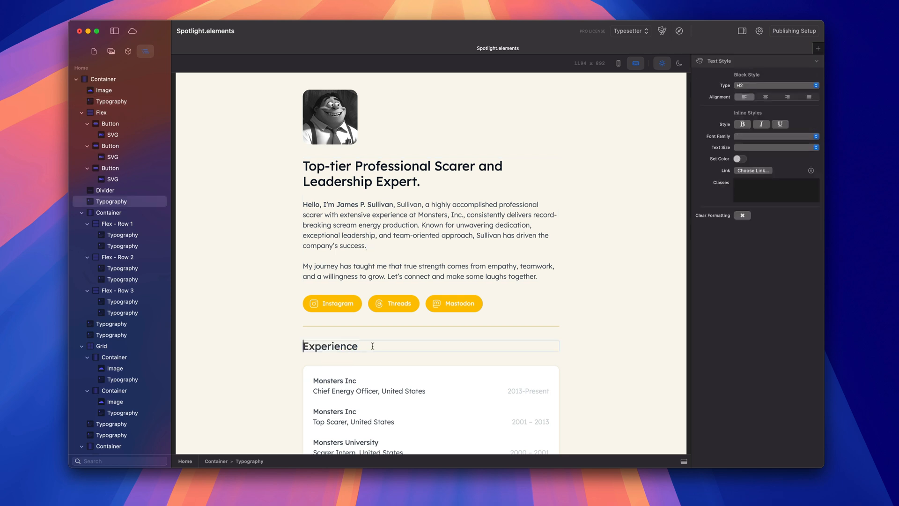
Compose a longer heading with the prompt 'Give me a longer title about my Experiance work'
double_click(330, 345)
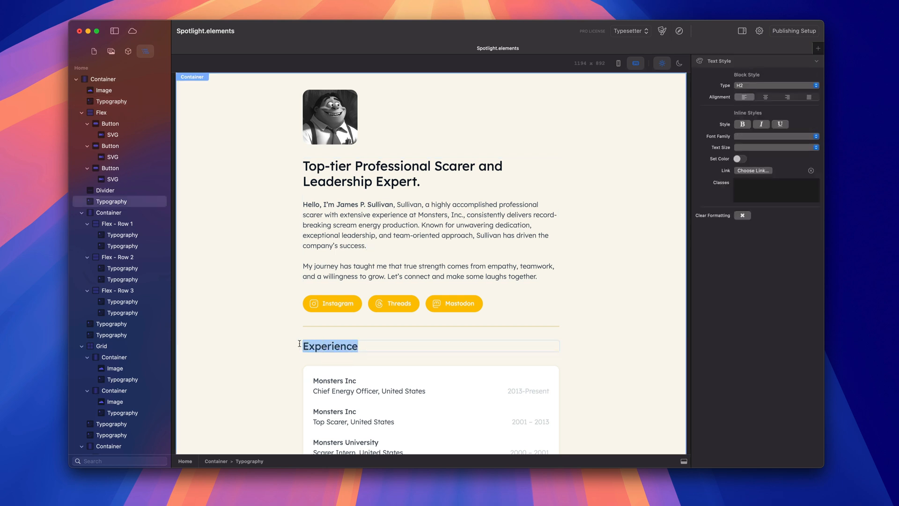
right_click(329, 345)
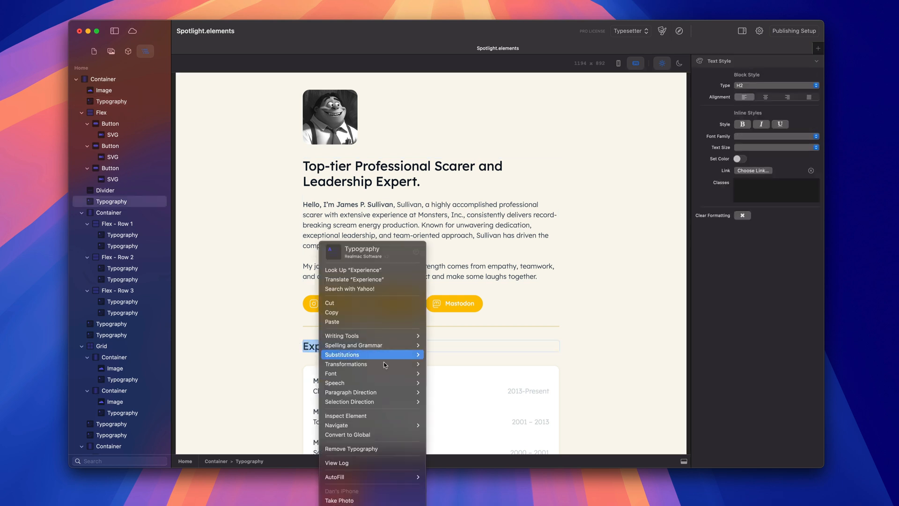
mouse_move(342, 335)
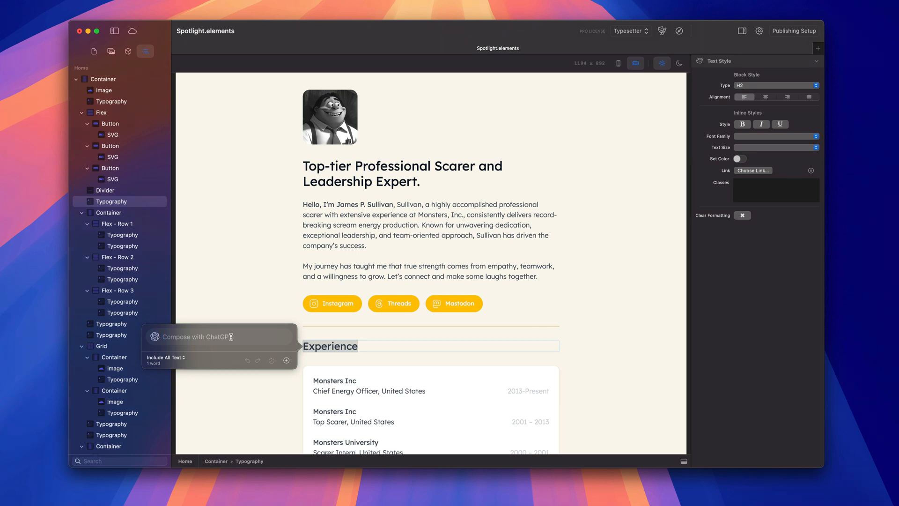
text(Give me a longer)
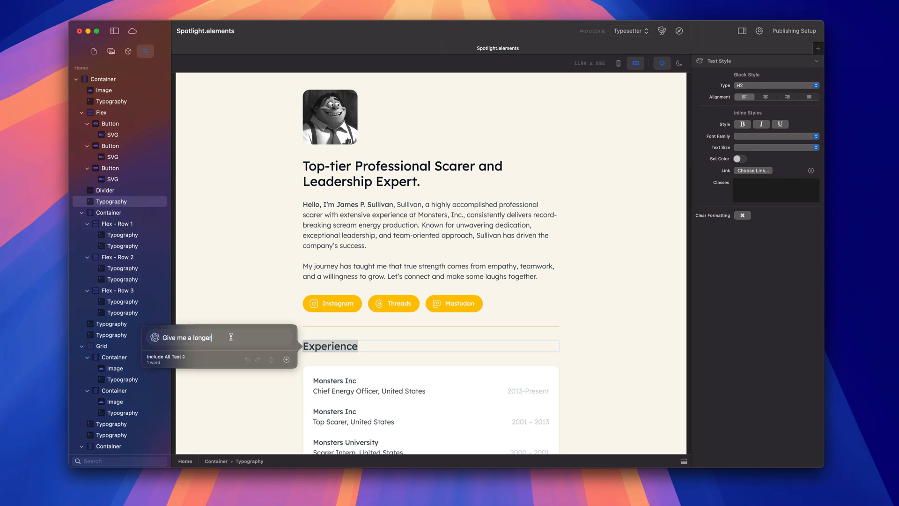
text(title about my)
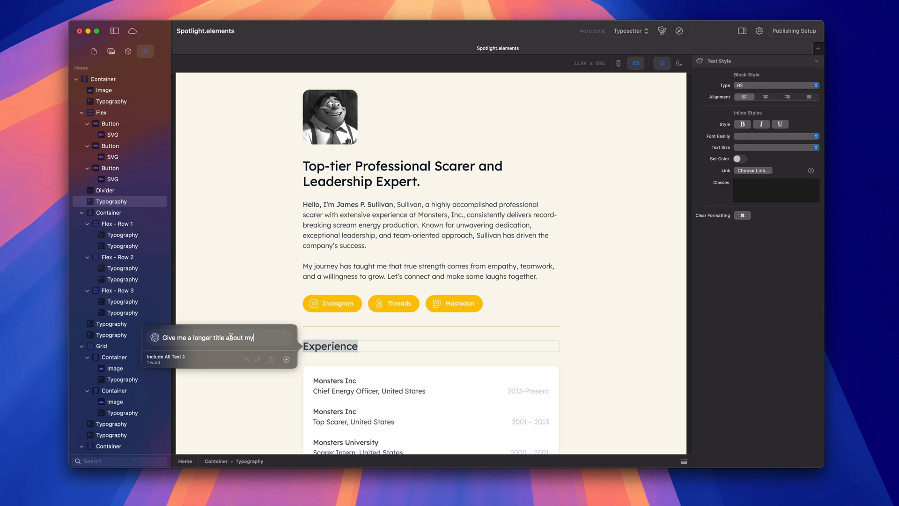
text(Experiance)
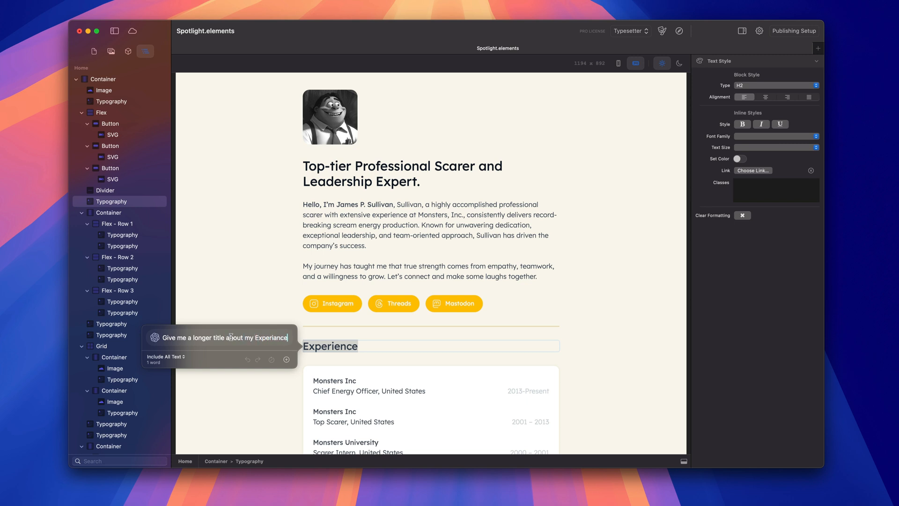
text(w)
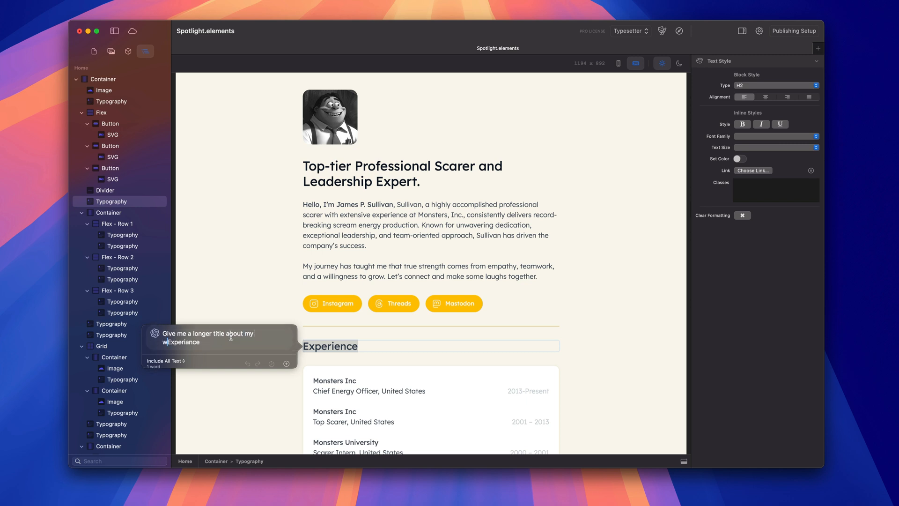
text(ork)
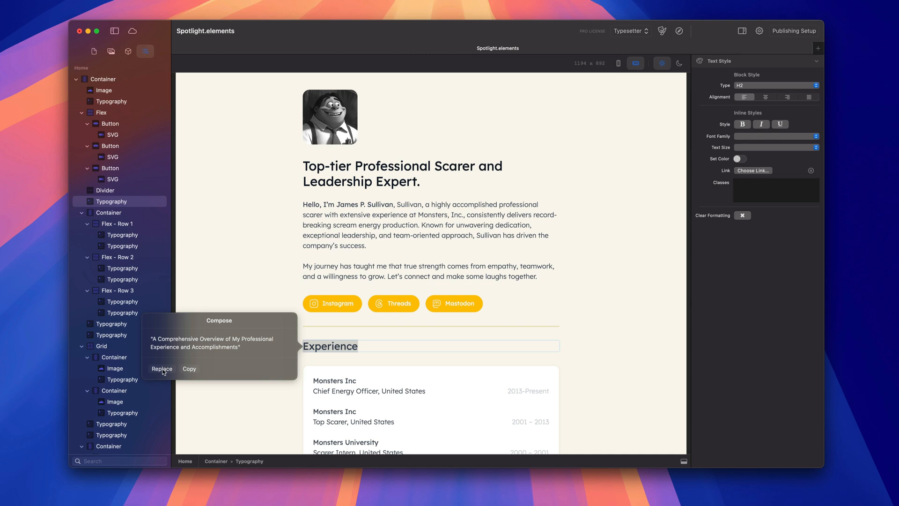
click(161, 368)
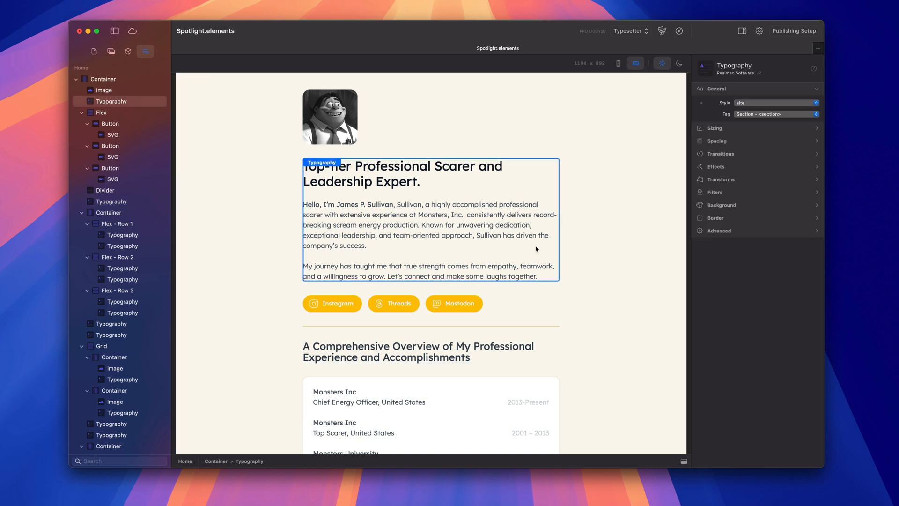
mouse_move(376, 268)
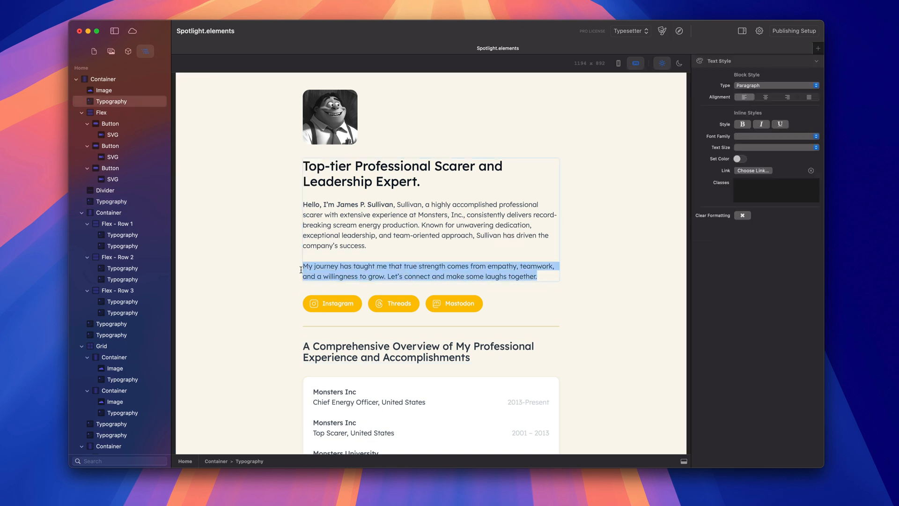
right_click(427, 271)
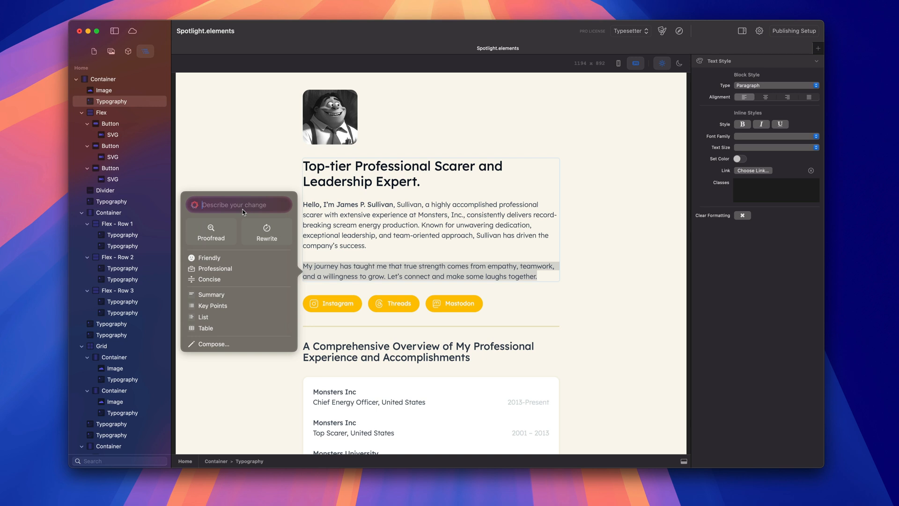
click(431, 235)
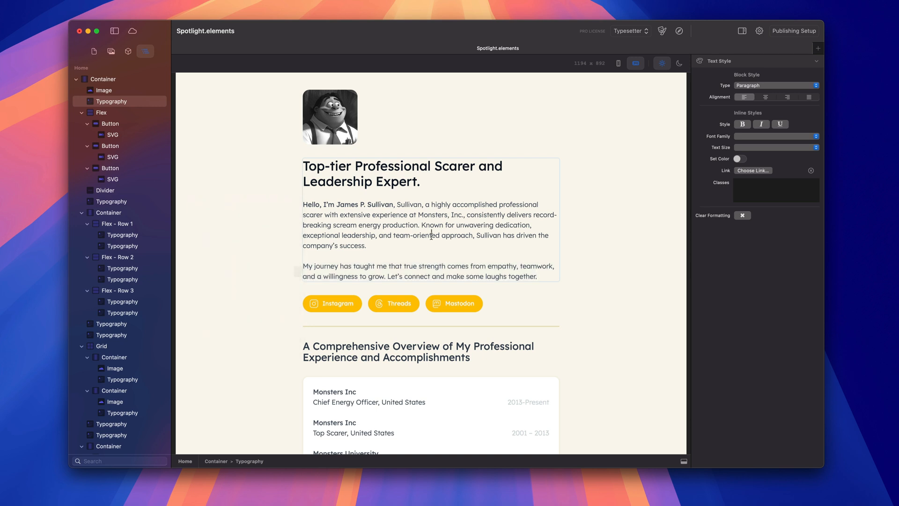
mouse_move(432, 238)
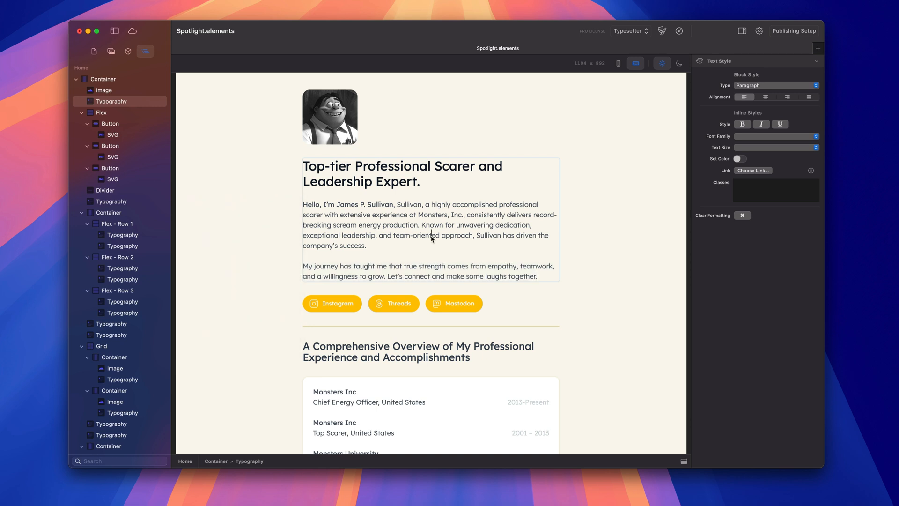